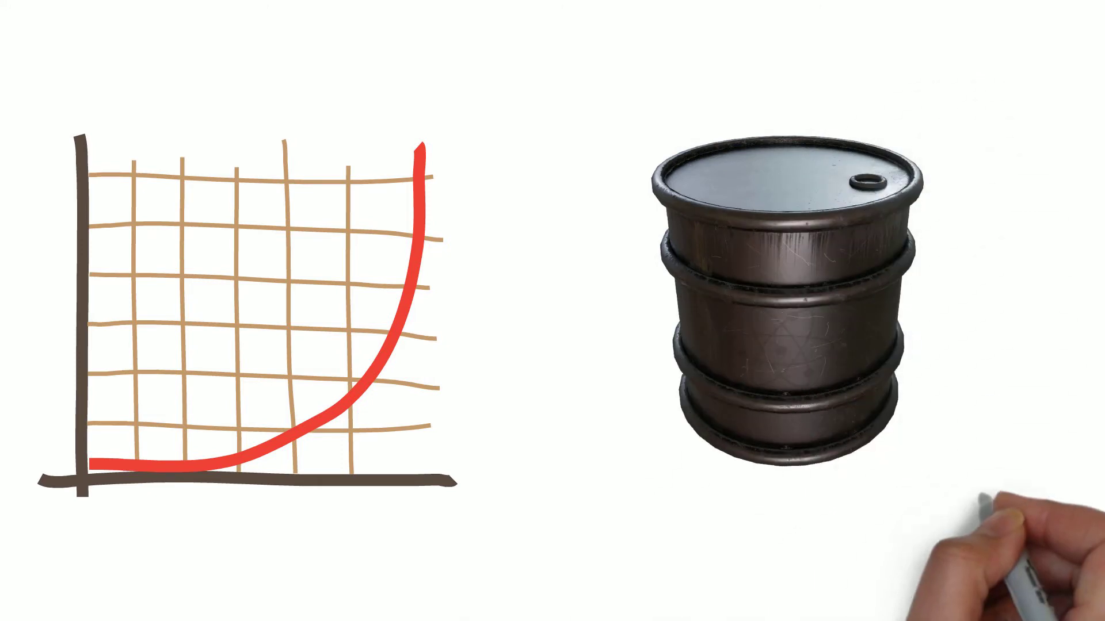
type("went negative")
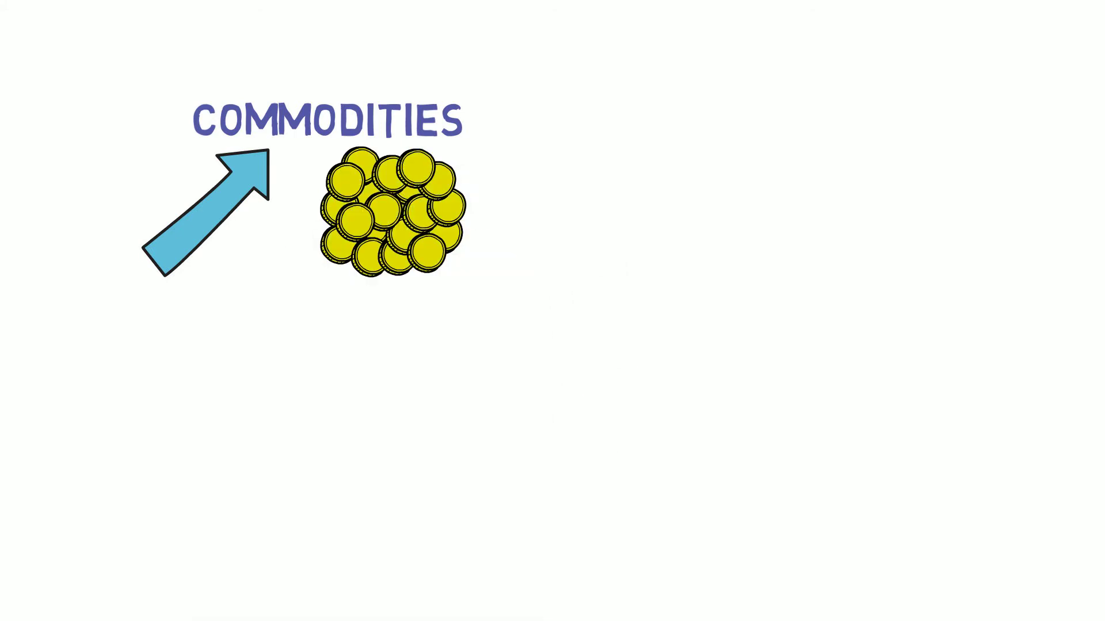
type("IN SHORT TERM")
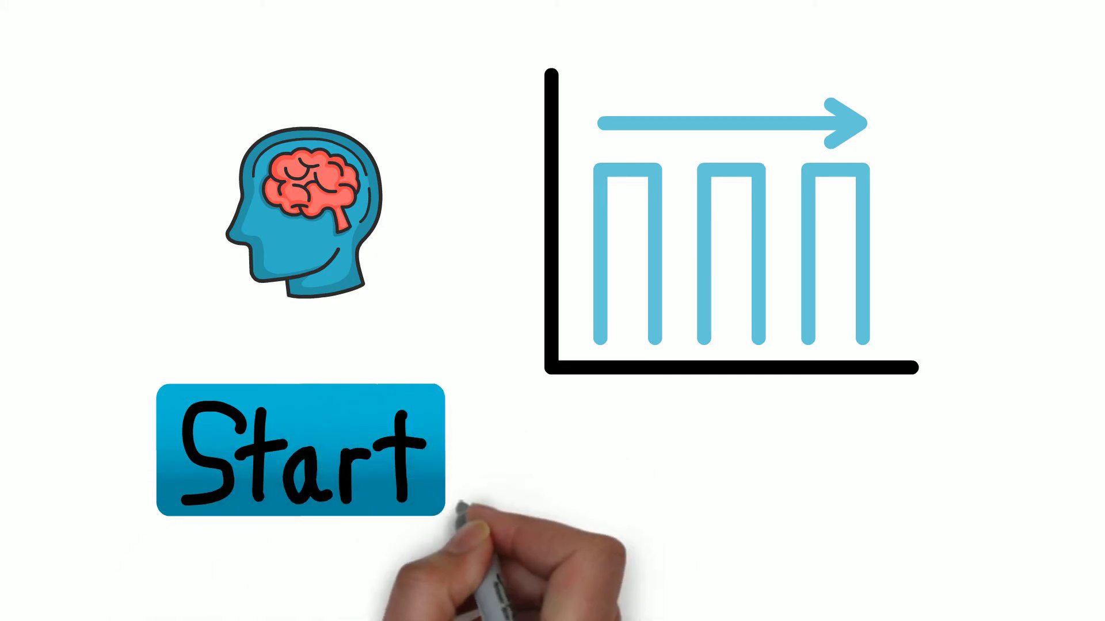
type("NATURA")
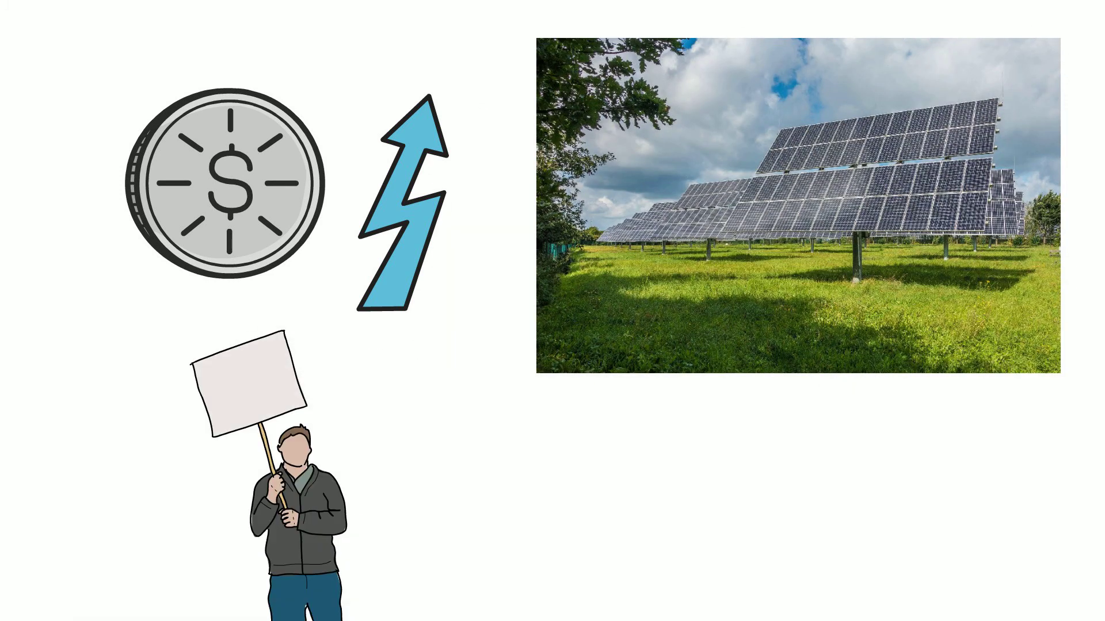
type("SILVER")
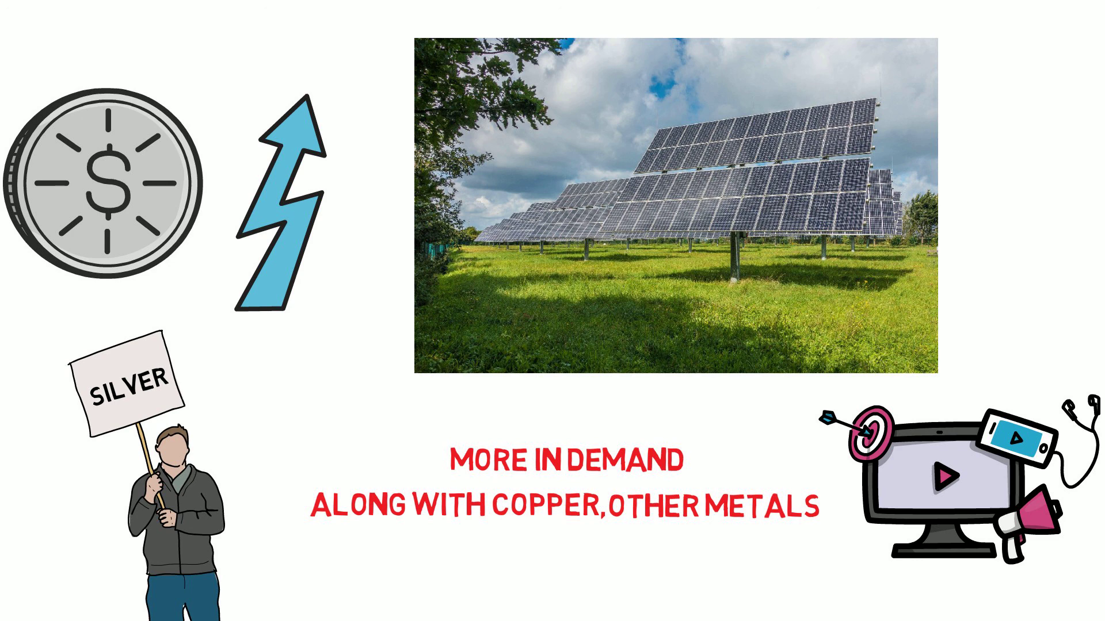
type("NEED FOR A GREEN ENERGY TRANSITION")
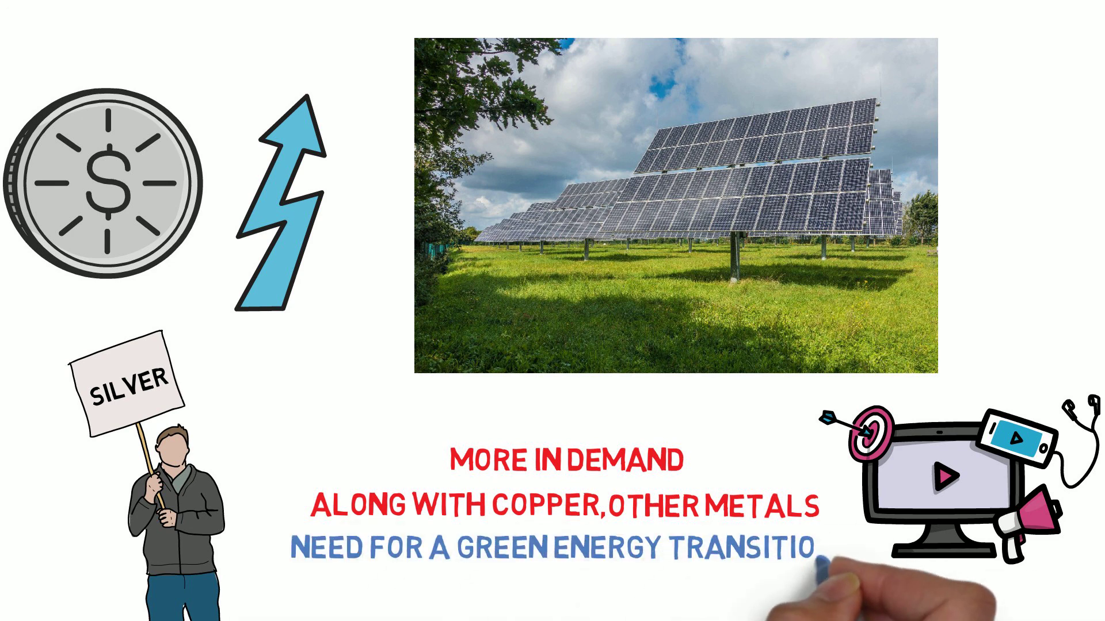